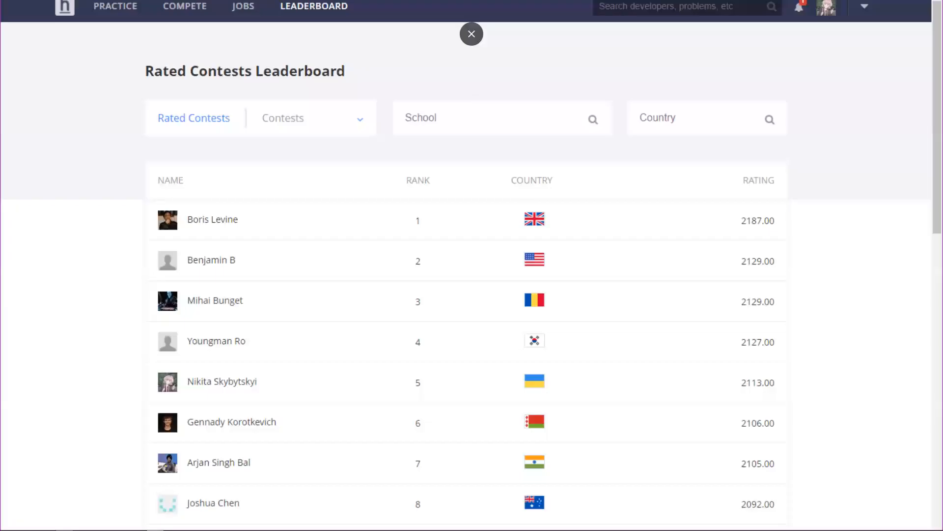
Add comments writing g(i) as binom(n, i) times three sums, and define h(a, n, i).
left_click(471, 34)
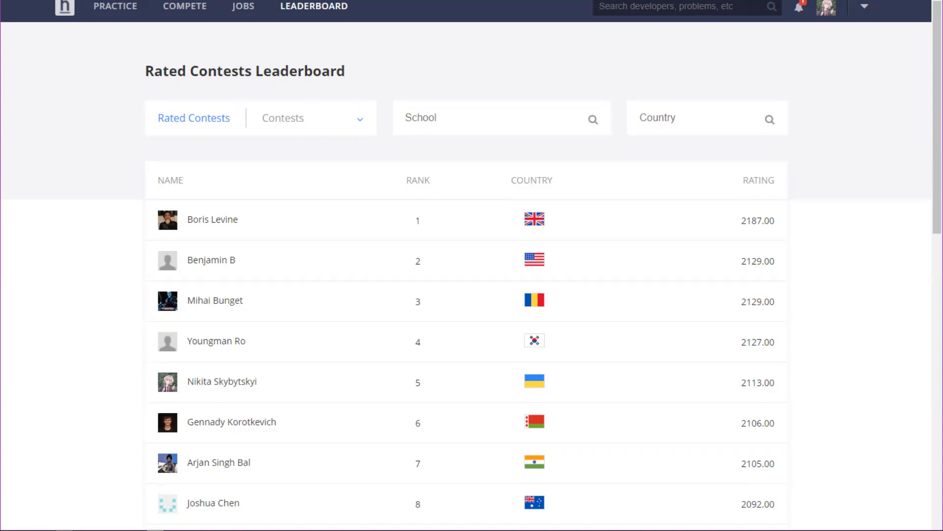
mouse_move(928, 60)
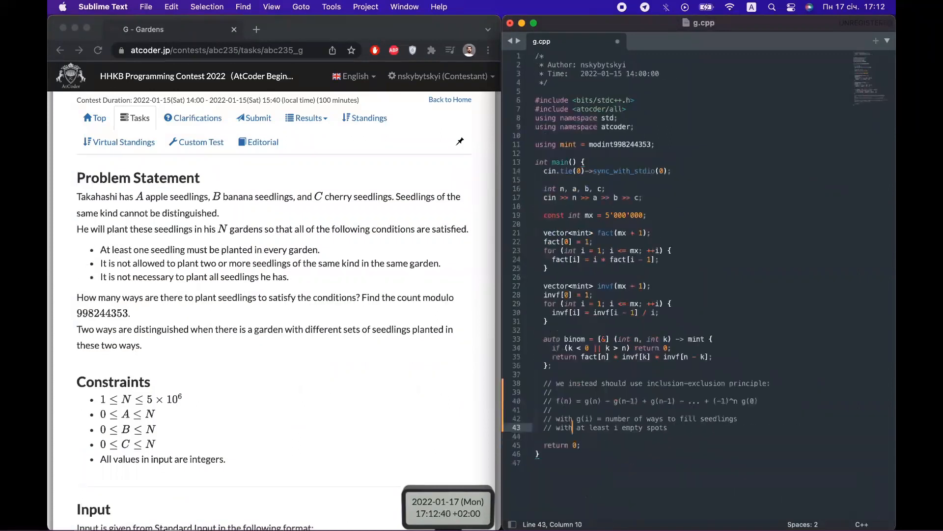
type("__given__")
type("// g(i) = binom(n, i) * sum_{x = 0}^min(a, n - i)")
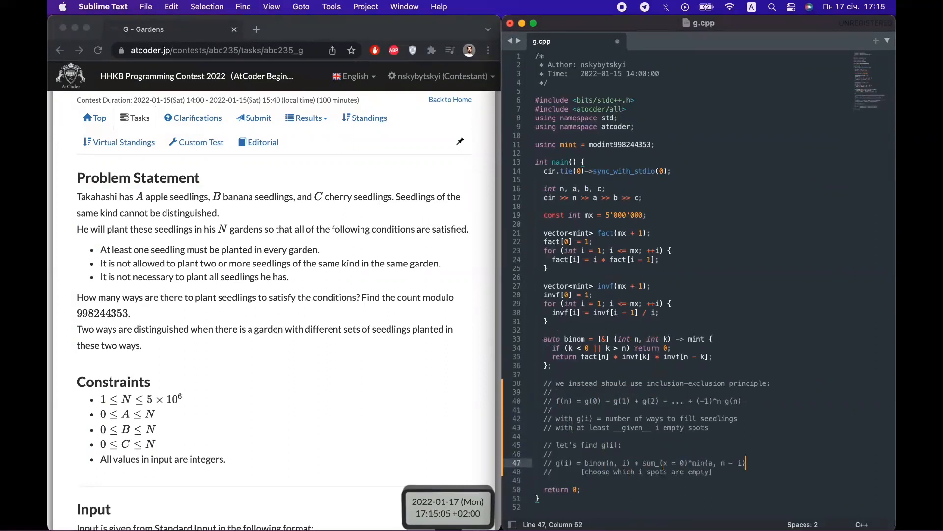
key("cmd+x")
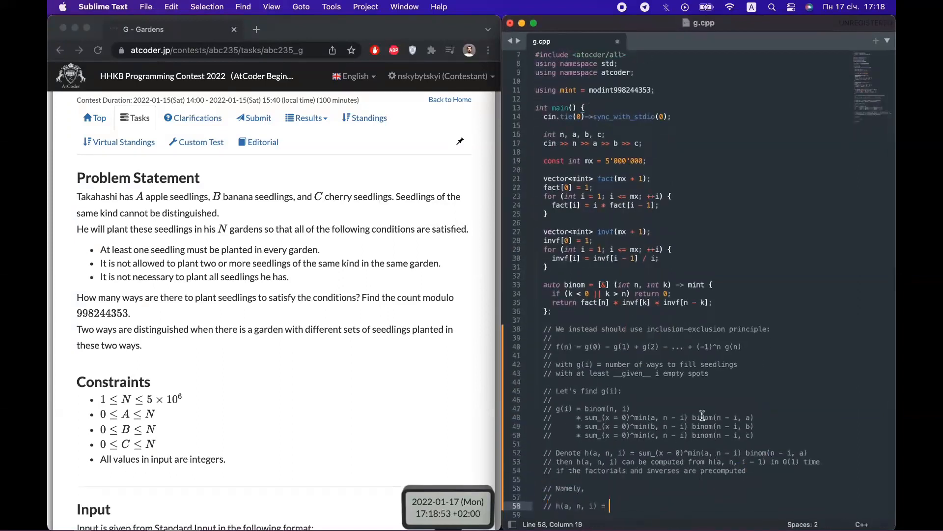
Derive h(a, n, i) as sum over x of binom(n - i, a), then start mint ans = 0.
type("= sum_(x = 0)^min(a, n - i) binom(n - i, a)")
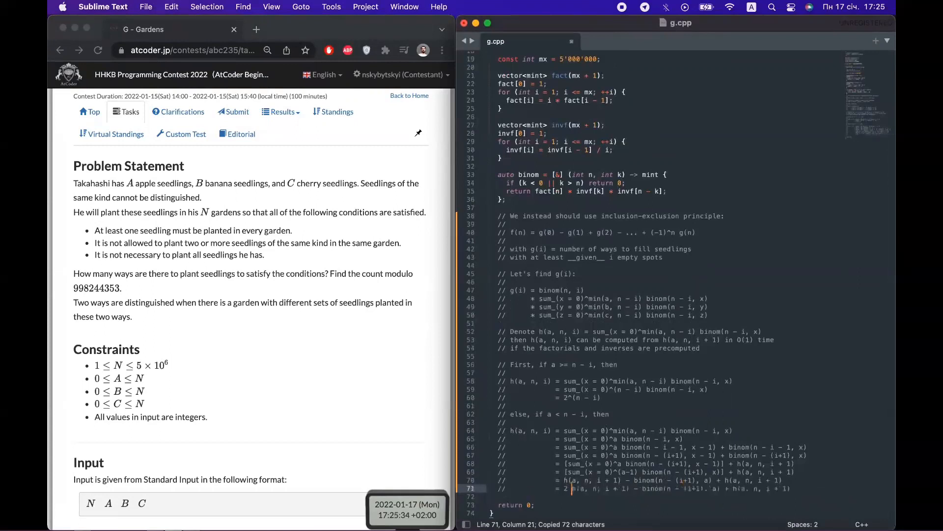
type("mint ans = 0, ha = 1, hb = 1, hc = 1;")
type("// as a matter of fact, if c >= n - i, then")
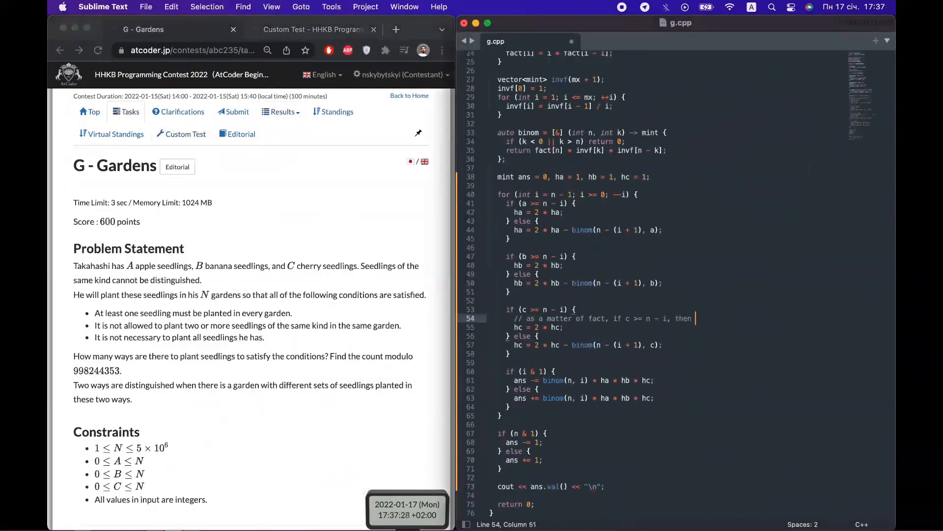
Write the loop updating ha, hb, hc, adding ±binom(n, i)*ha*hb*hc, and print ans.val().
key("cmd+x")
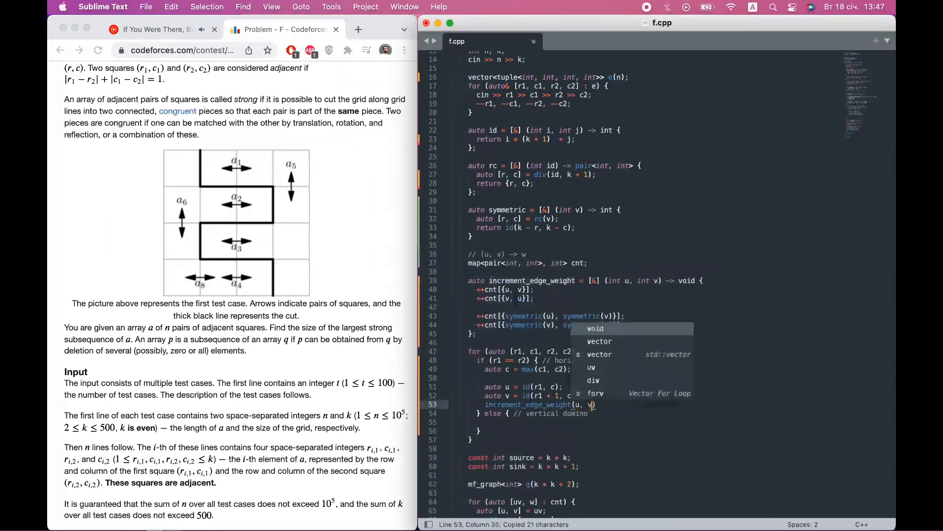
Add the increment_edge_weight lambda and domino-pair loop to f.cpp and save it.
key("cmd+s")
type("for (int i = 0; i <= k; ++i")
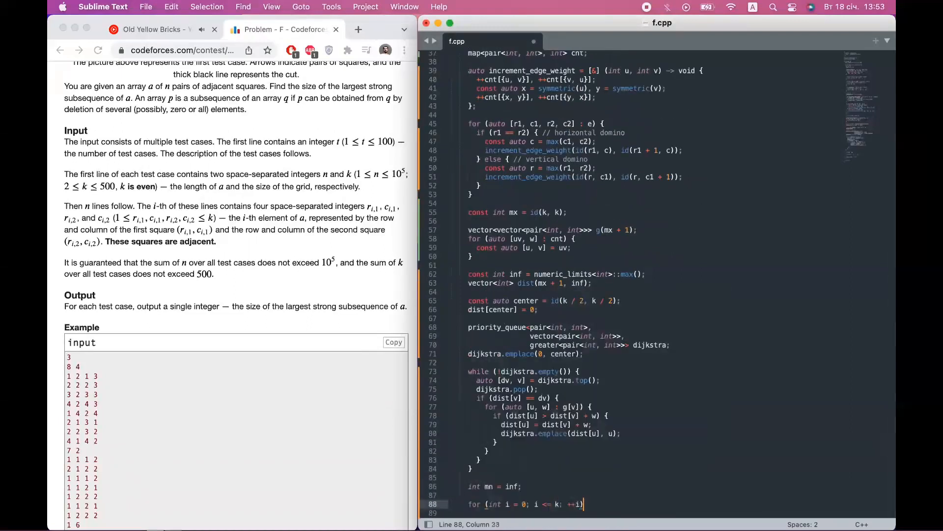
type("mn = min(dist[id(0, i)]);")
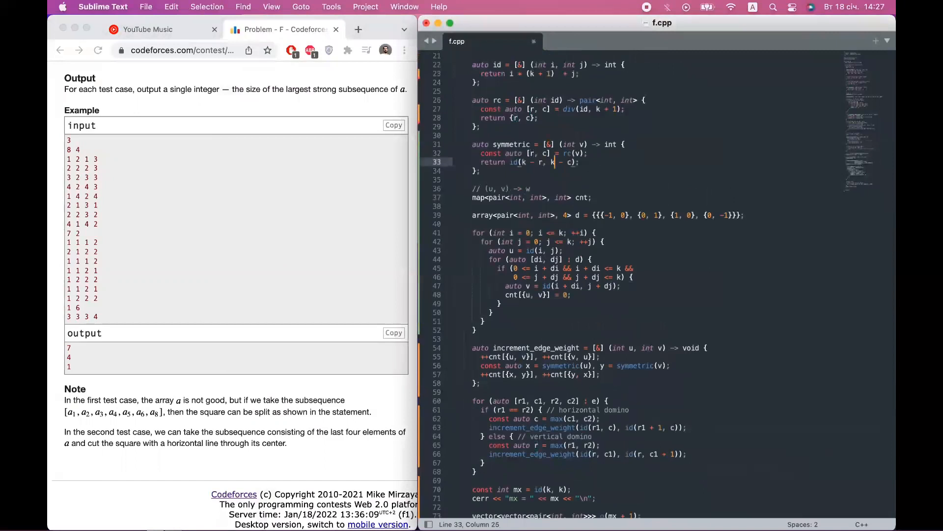
scroll("down", 3)
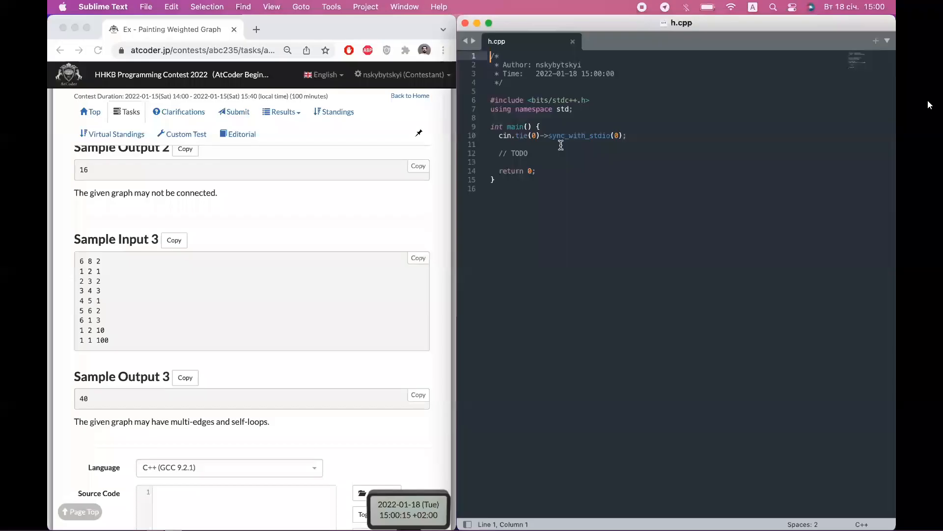
Add the edge vector, paste the AtCoder library, and define mint and the dp table.
type("vector<vector<pair<int")
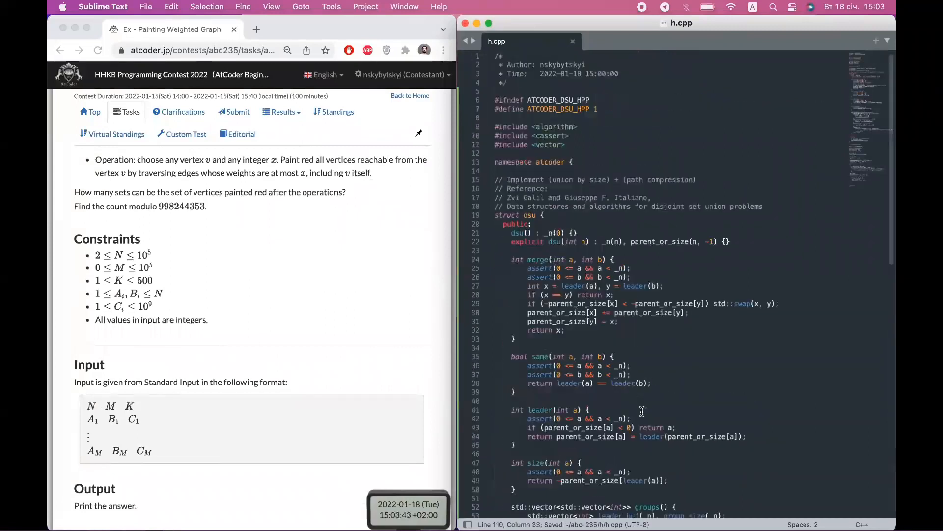
scroll("down", 3)
type("/ we group by c immediately because the idea is to process all such edges simltaneo")
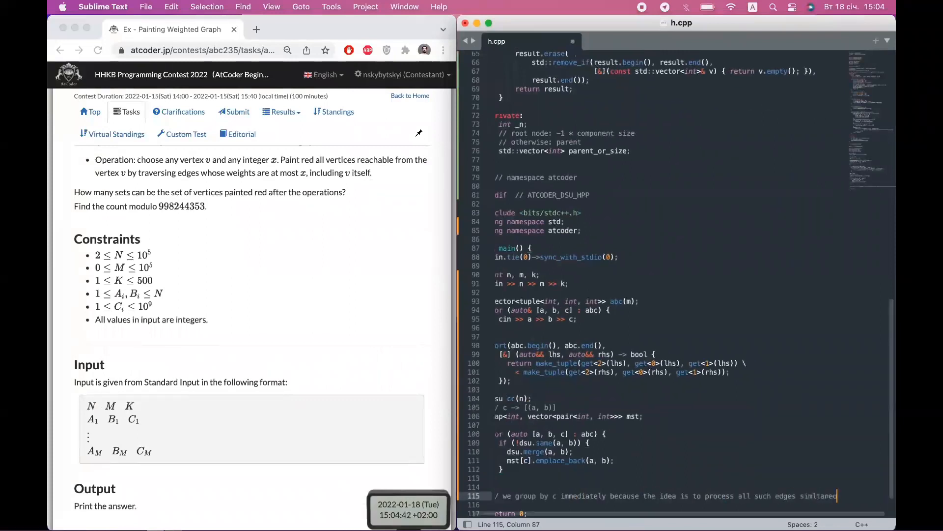
type("atcoder library")
type("vector<vector<mint>> dp(n);")
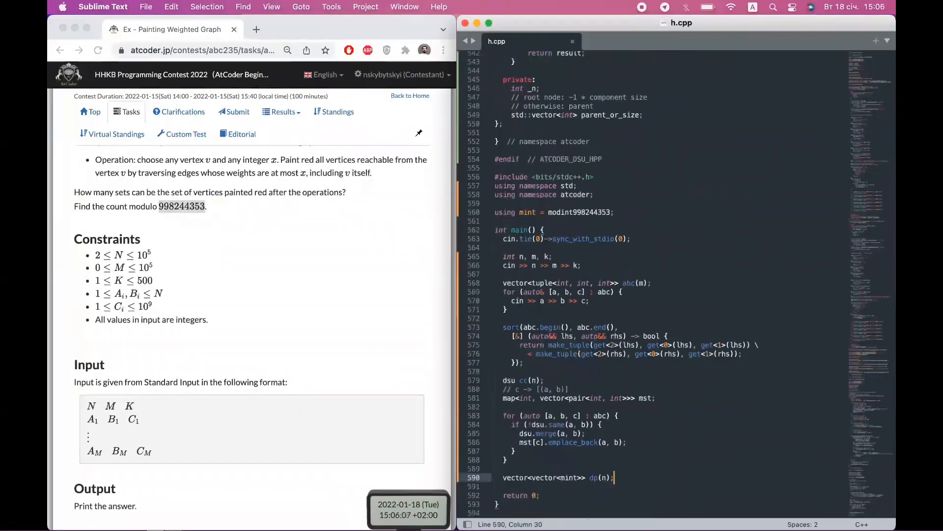
Write the conv and merge lambdas and the mst-group loop with old_leader and components maps.
type("for")
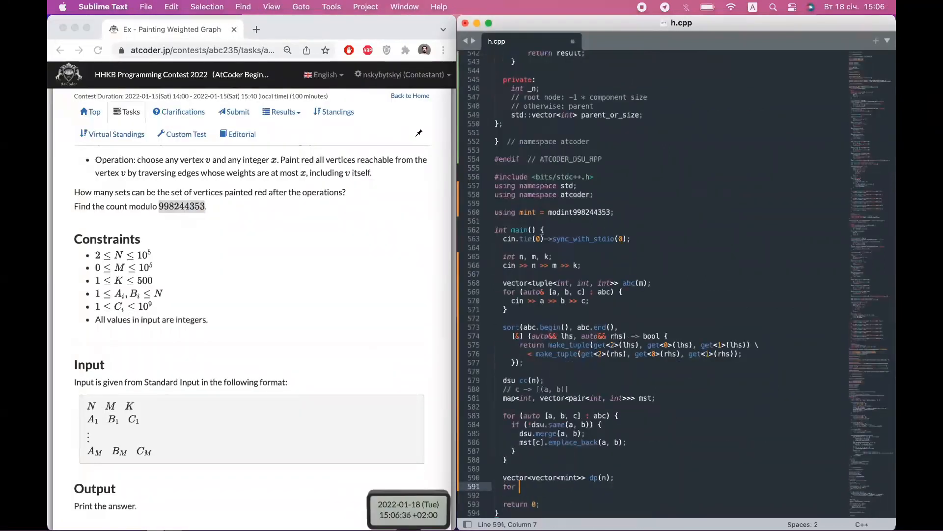
type("auto merge = [&] ()")
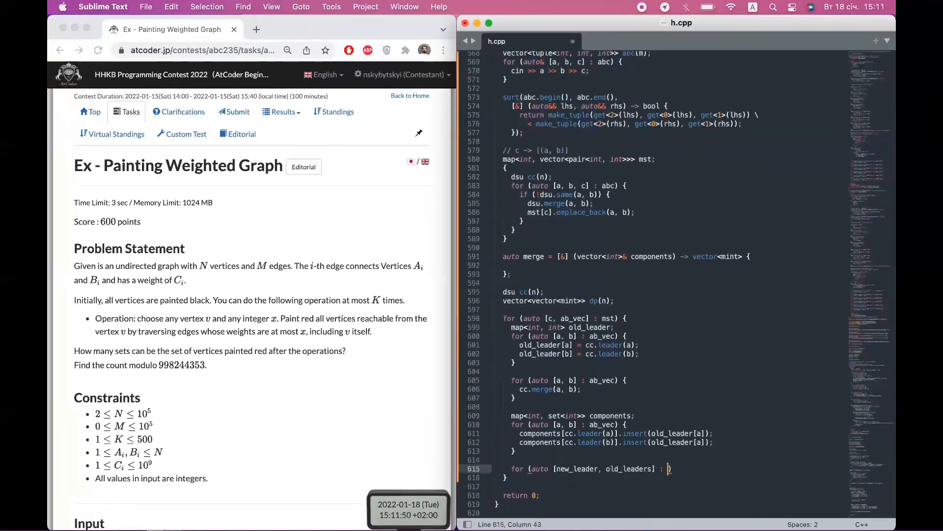
type("lo")
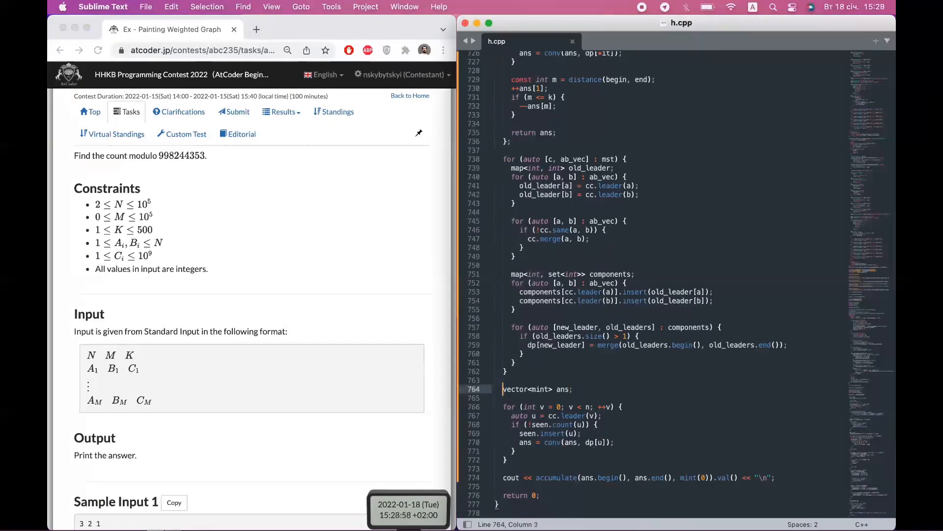
Initialize dp entries to vector<mint>(2, mint(1)), add cerr dp dumps, and check the sample diffs.
type("= vector<mint>(1, mint(1))")
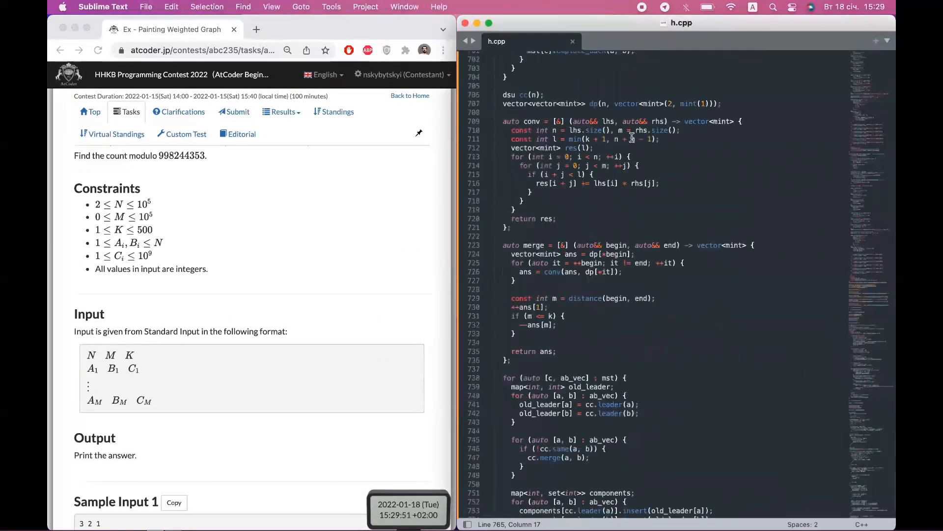
type("cerr << \"\\n\";")
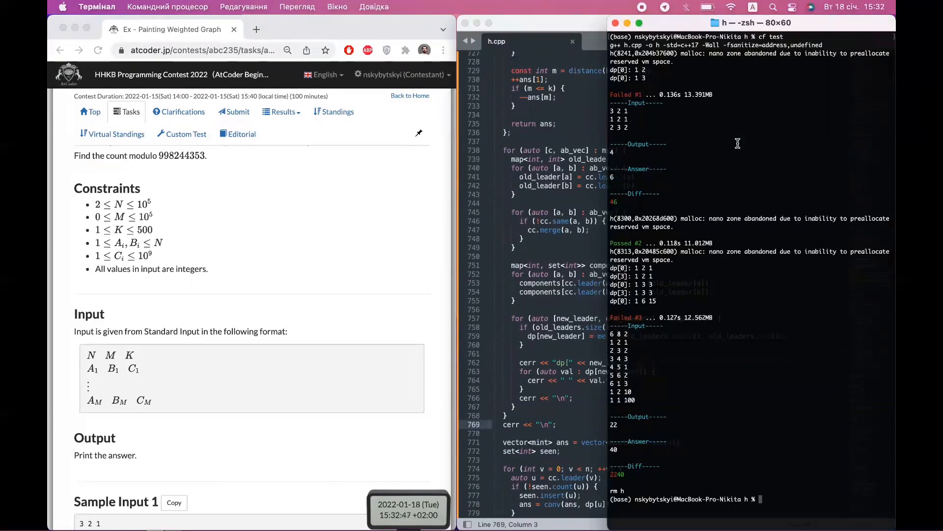
scroll("down", 3)
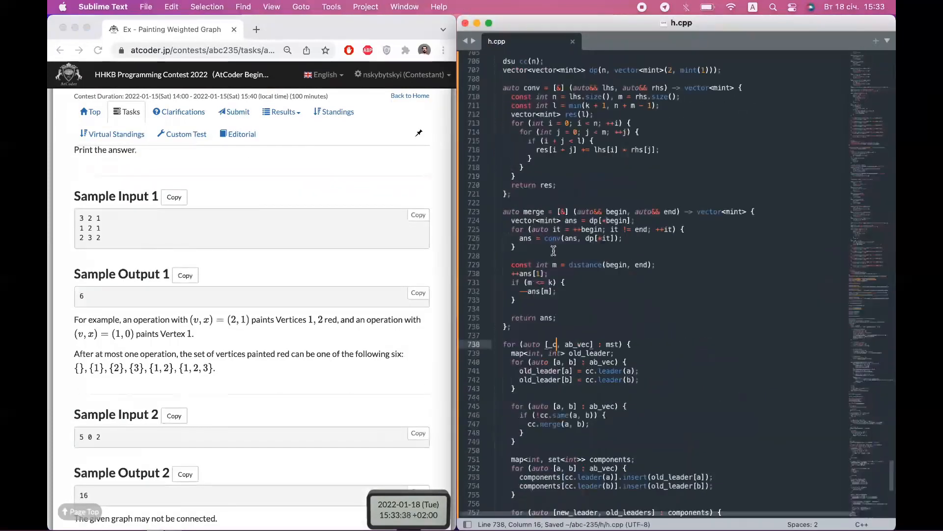
Move 'const int m = distance(begin, end);' to merge's top and comment ++ans[1] and --ans[m].
scroll("down", 3)
type("// which was previously only possible in m operations")
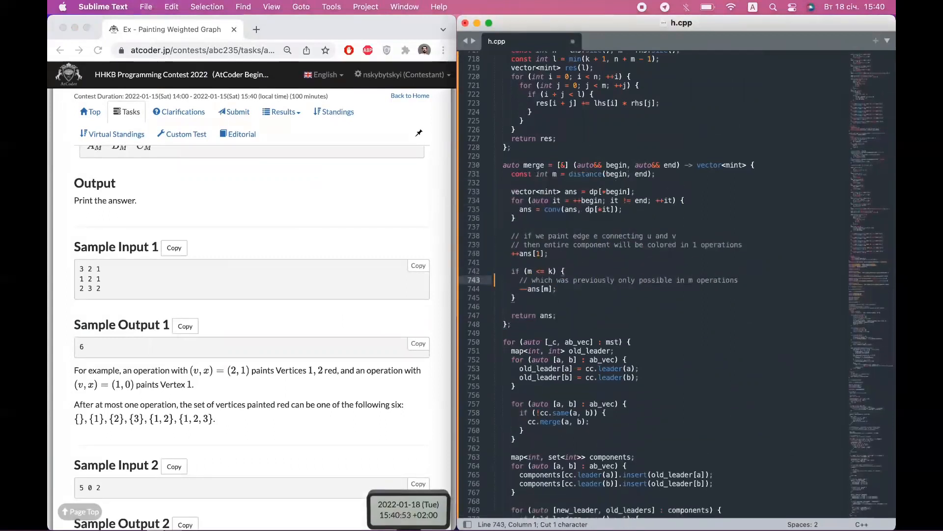
scroll("down", 3)
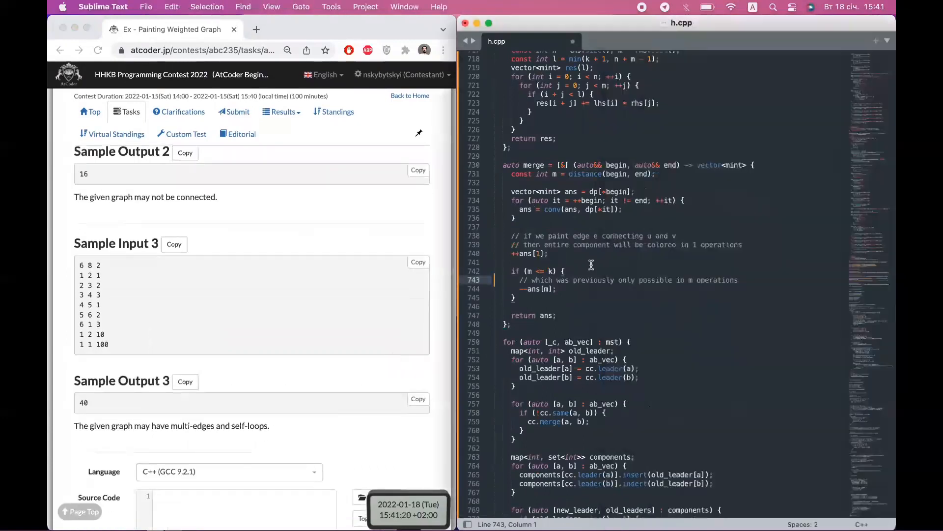